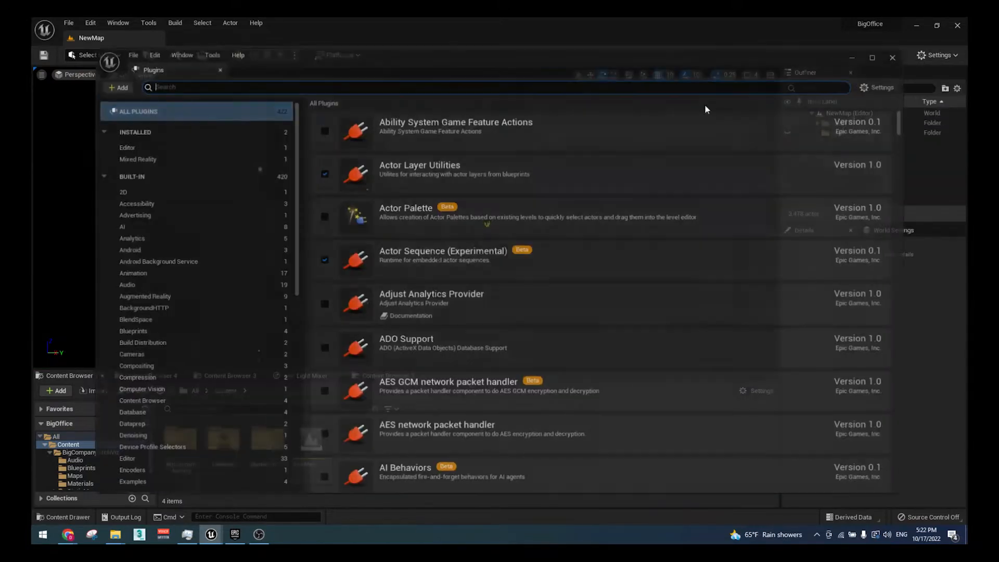
Bring up Project Settings for the office project after the Plugins list.
{"action": "type", "text": "hd"}
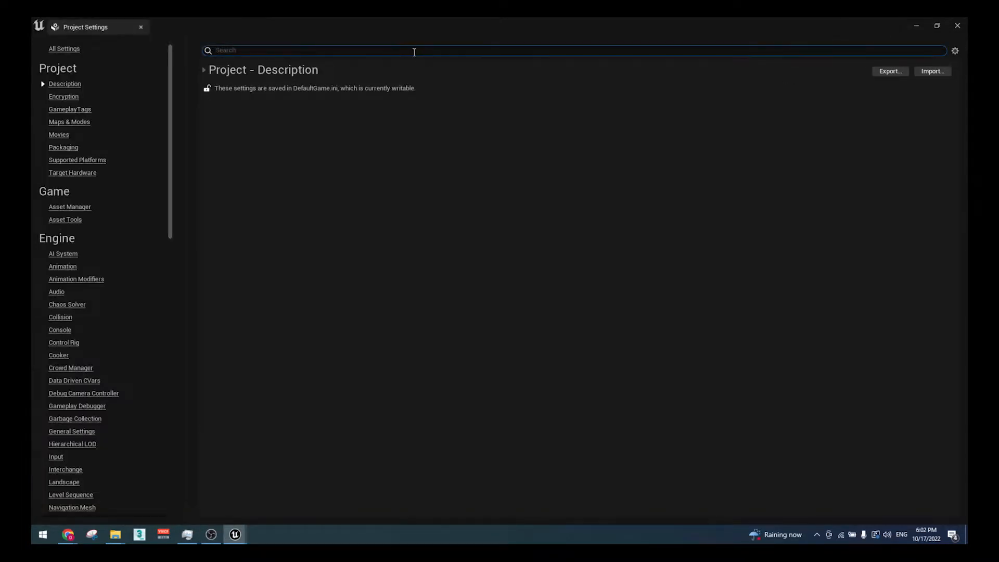
Filter settings by 'rh' and set Windows Default RHI to DirectX 12 with DirectX 11 & 12 (SM5) enabled.
{"action": "type", "text": "rhi"}
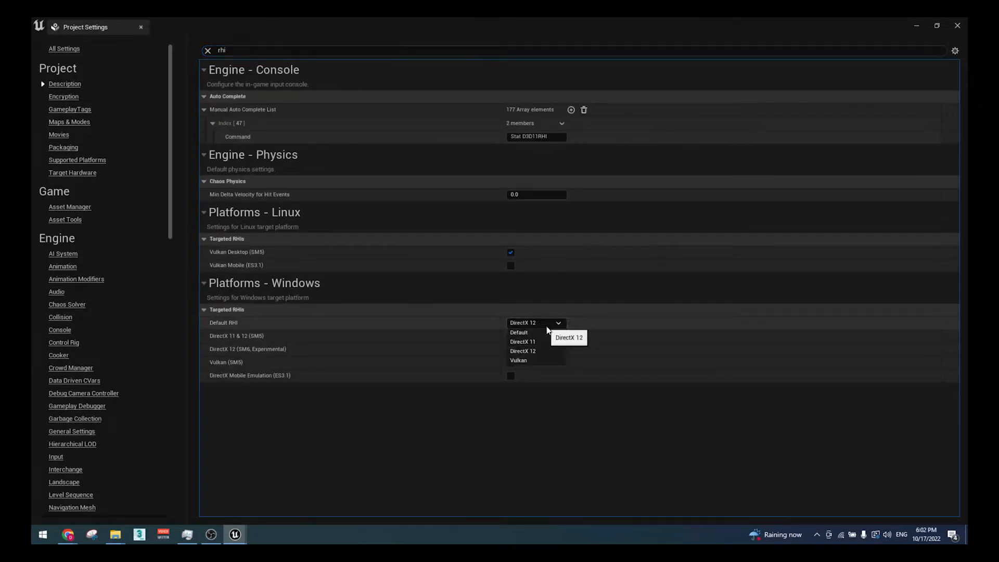
{"action": "left_click", "coordinate": [510, 336]}
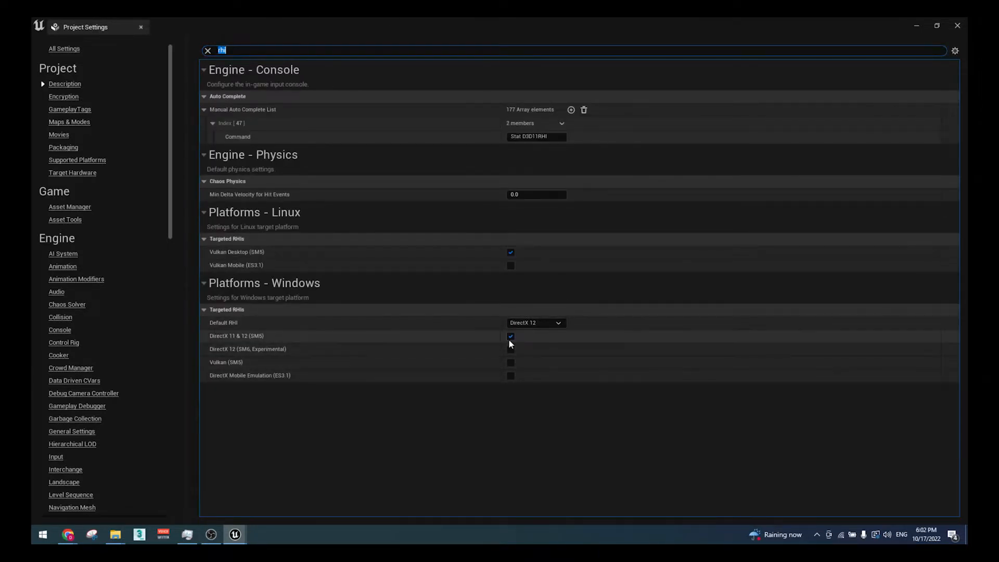
{"action": "scroll", "scroll_direction": "down", "scroll_amount": 3}
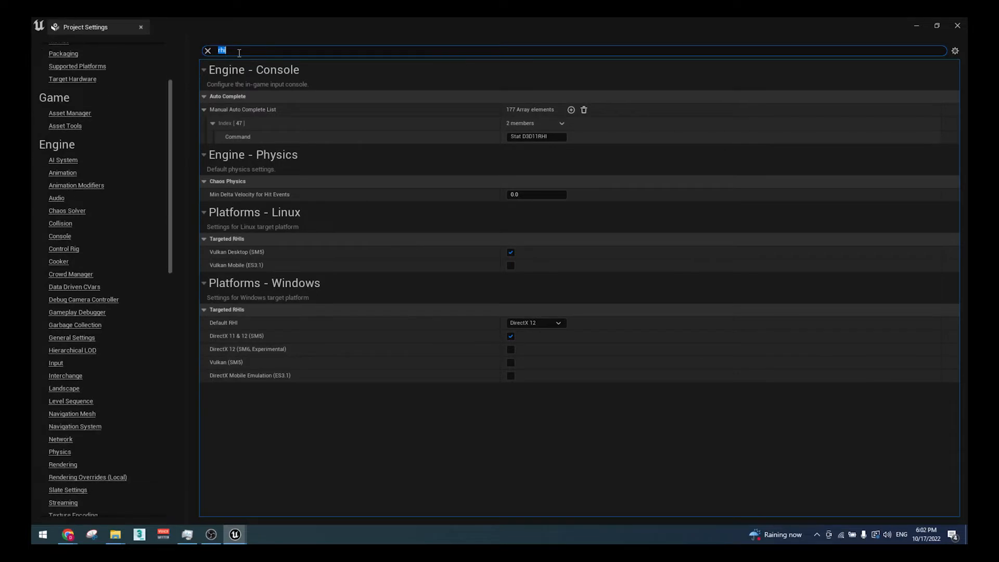
Show the Rendering page confirming Lumen GI, Lumen reflections and hardware ray tracing support.
{"action": "left_click", "coordinate": [207, 50]}
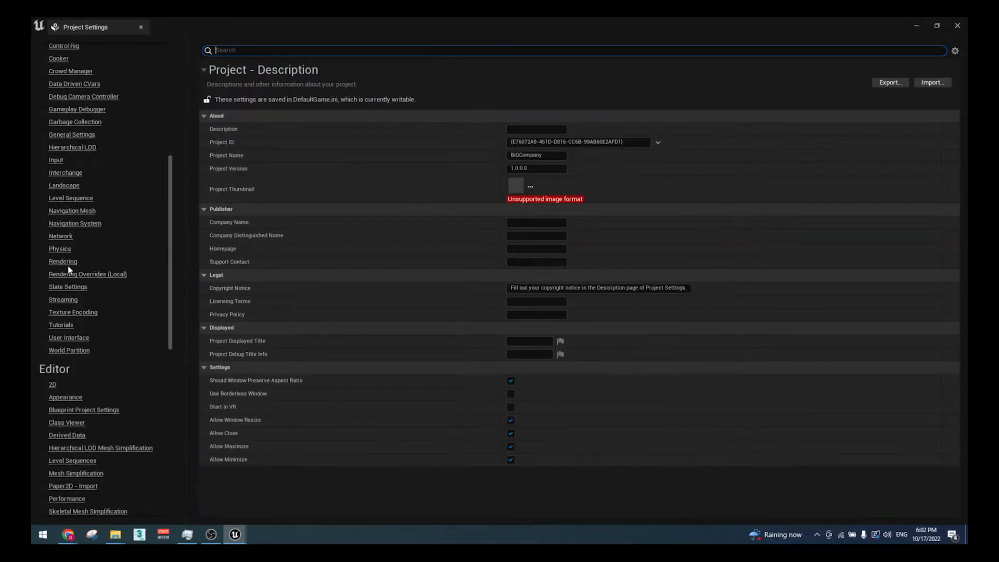
{"action": "left_click", "coordinate": [62, 261]}
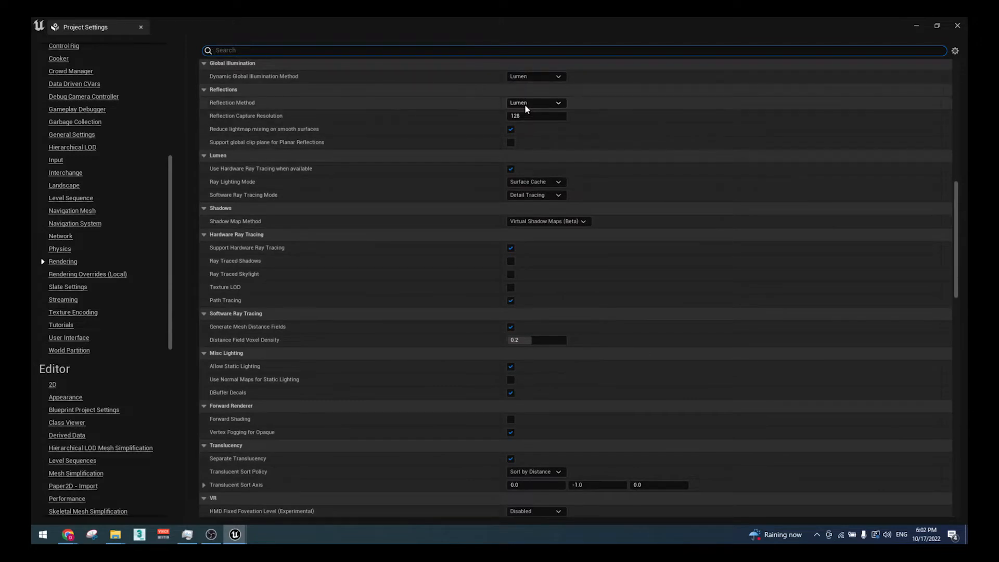
{"action": "mouse_move", "coordinate": [516, 249]}
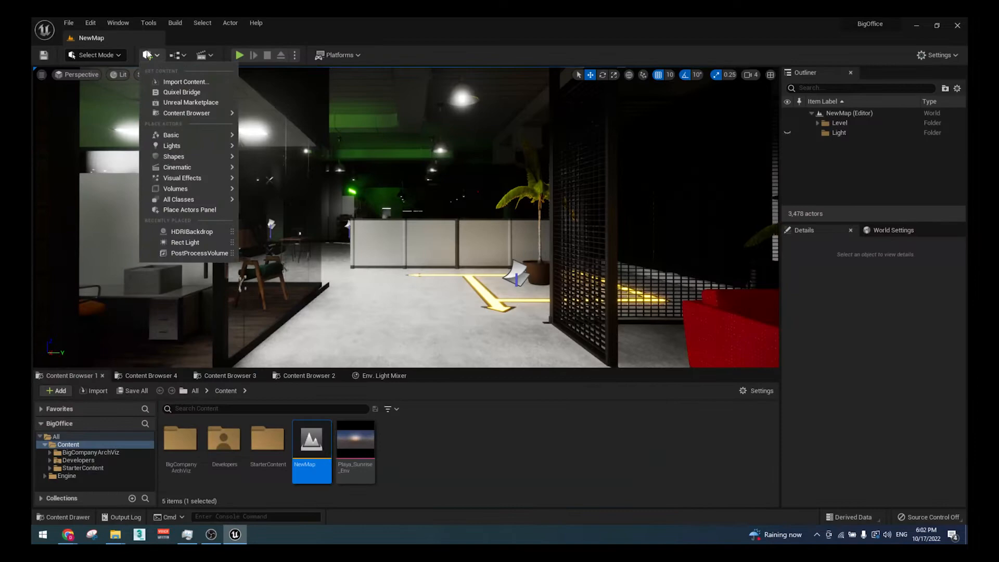
Place an HDRIBackdrop in the level and set its Size to 10000.
{"action": "type", "text": "hdri"}
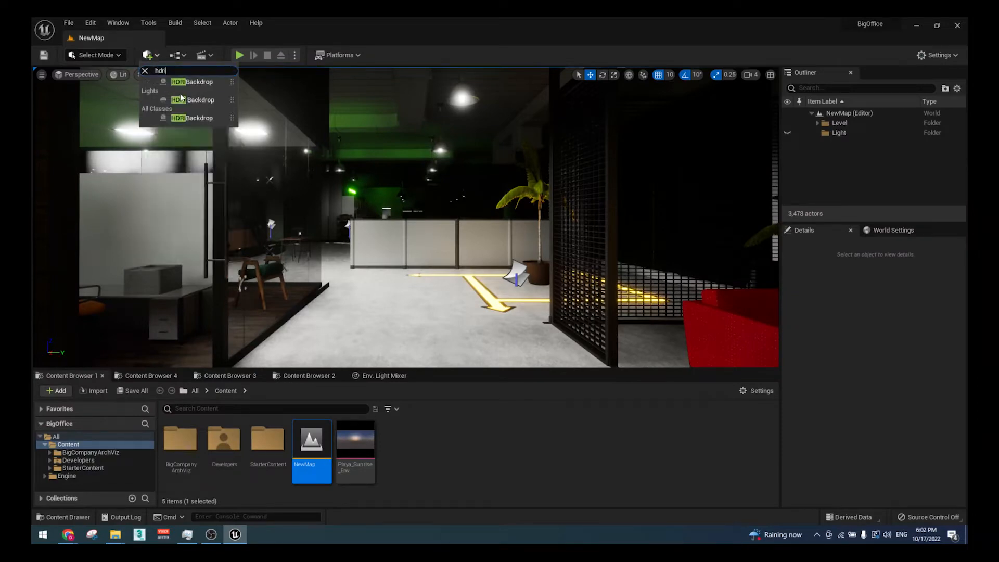
{"action": "left_click", "coordinate": [200, 81]}
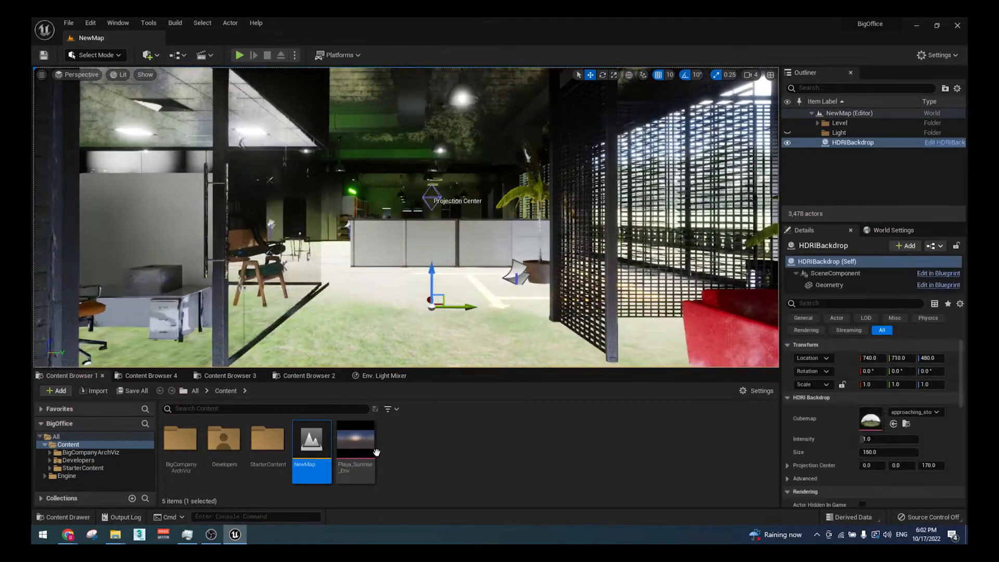
{"action": "double_click", "coordinate": [887, 453]}
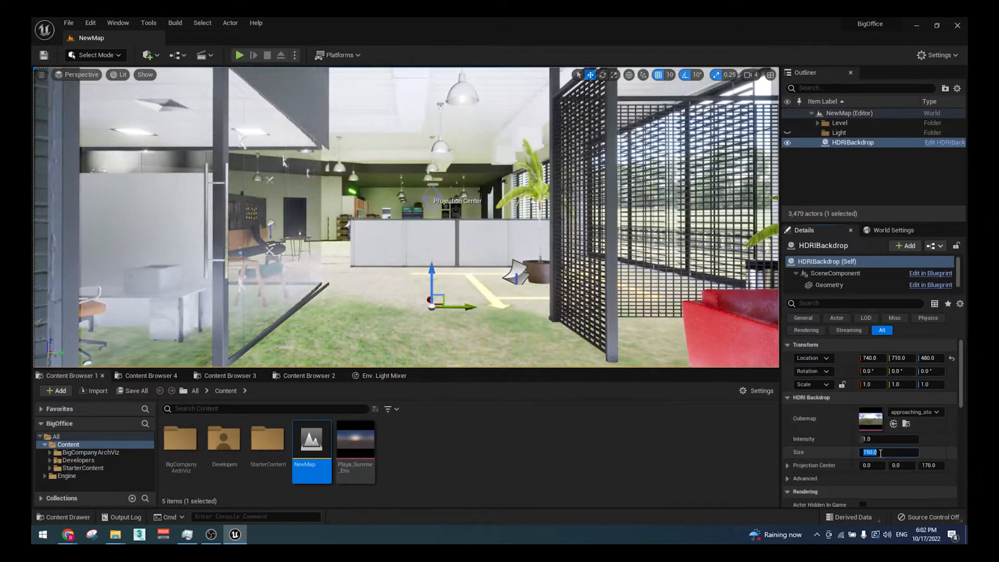
{"action": "type", "text": "10000"}
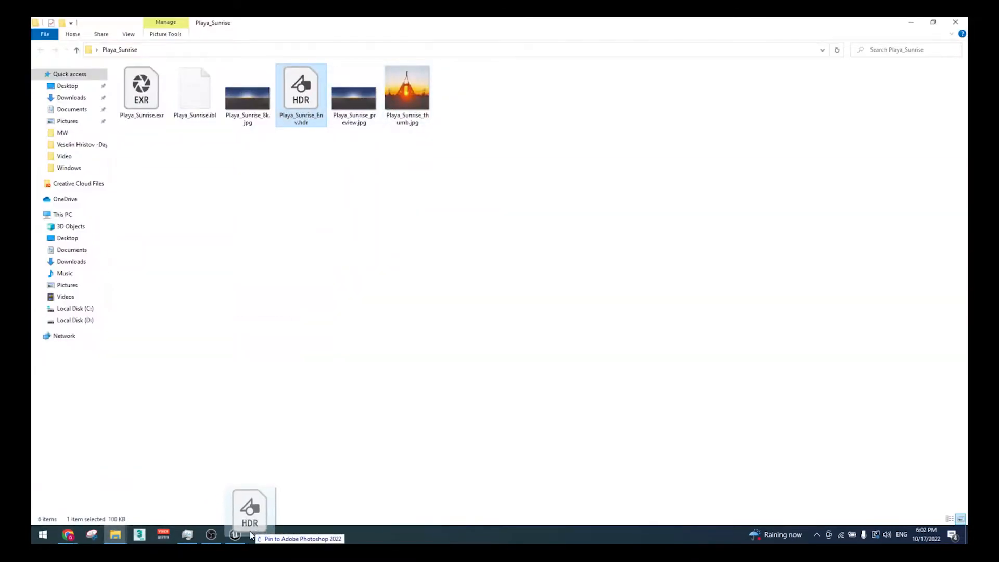
Import Playa_Sunrise_Env as the backdrop cubemap at intensity 5.
{"action": "left_click", "coordinate": [235, 534]}
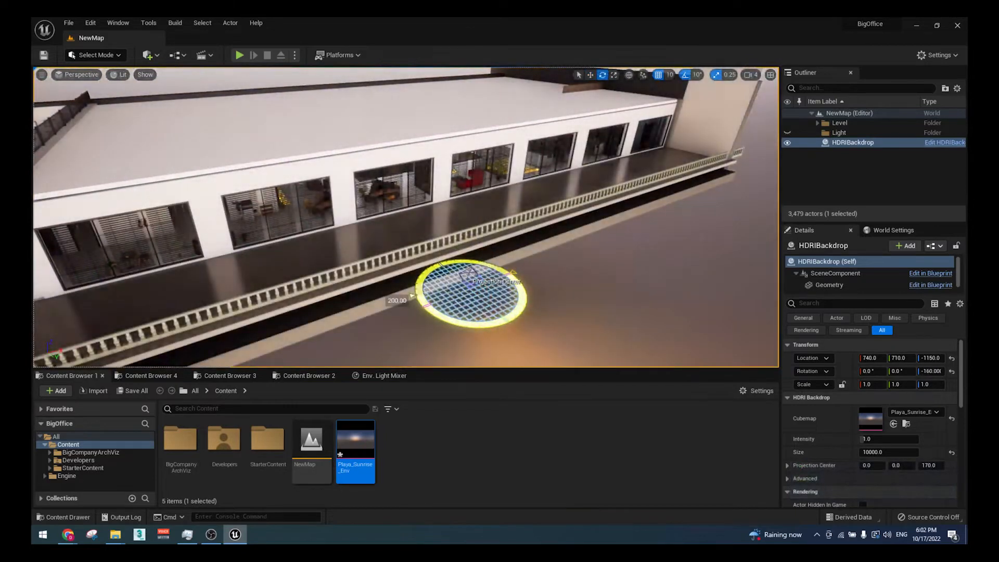
{"action": "left_click", "coordinate": [117, 22]}
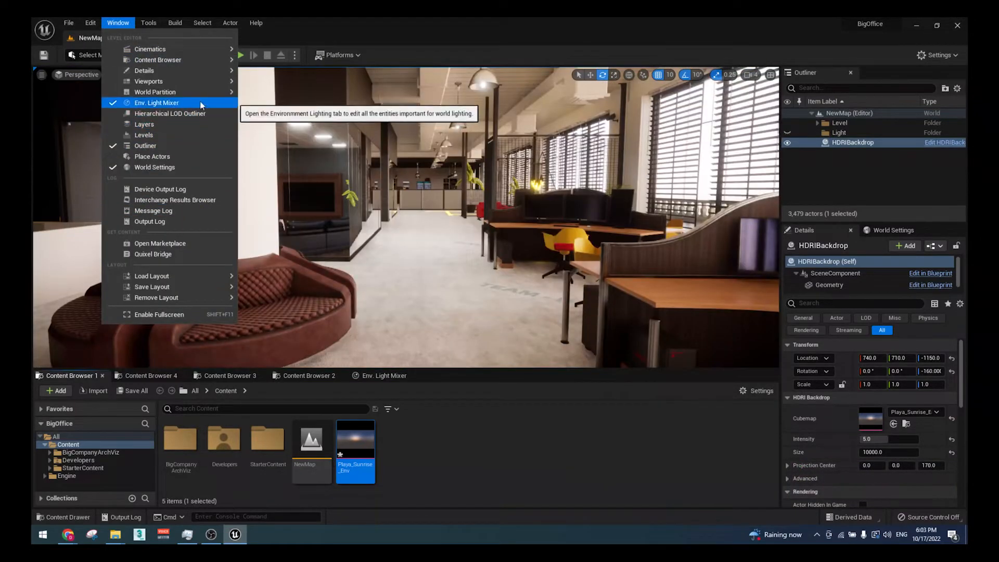
Use the Env. Light Mixer to create a directional sun light, exponential height fog and sky atmosphere.
{"action": "left_click", "coordinate": [157, 103]}
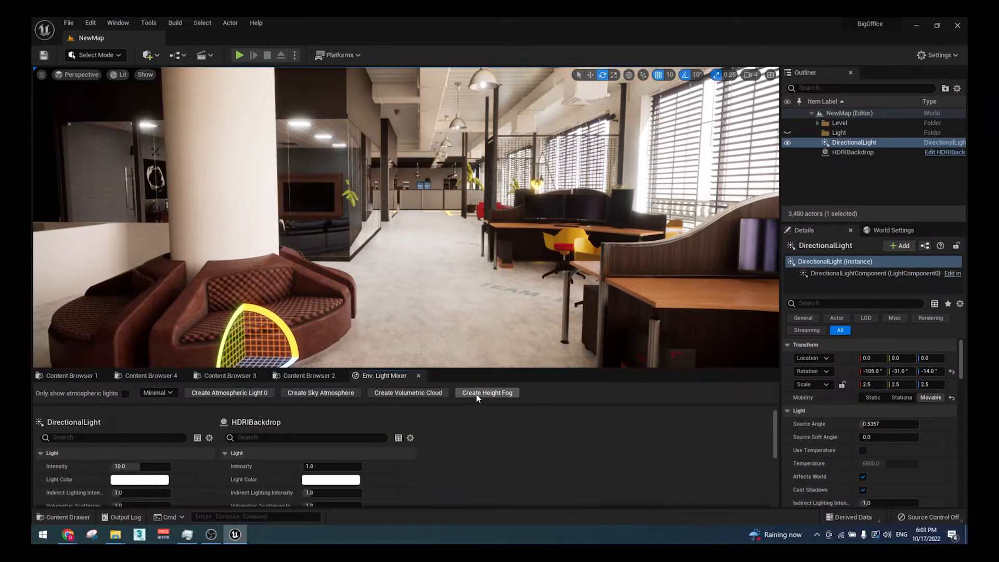
{"action": "left_click", "coordinate": [321, 393]}
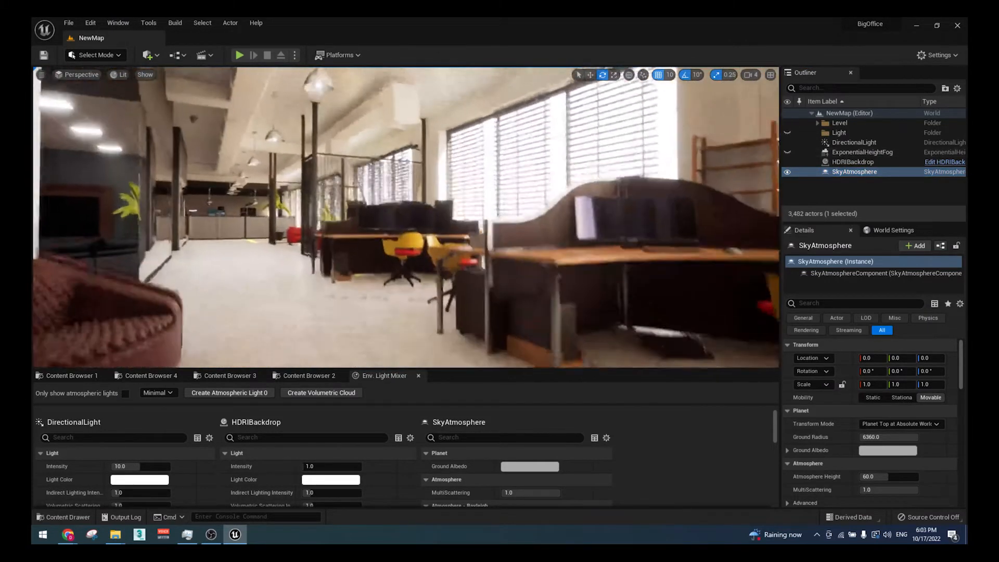
{"action": "left_click", "coordinate": [855, 142]}
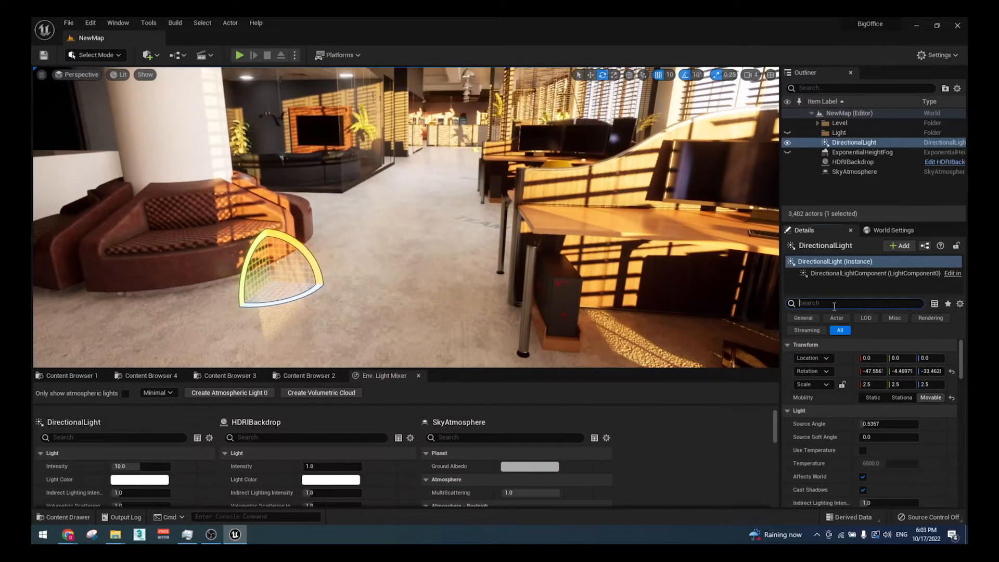
Enable Cast Ray Traced Shadows on the sun with 64 samples per pixel and a larger shadow source angle.
{"action": "type", "text": "ray"}
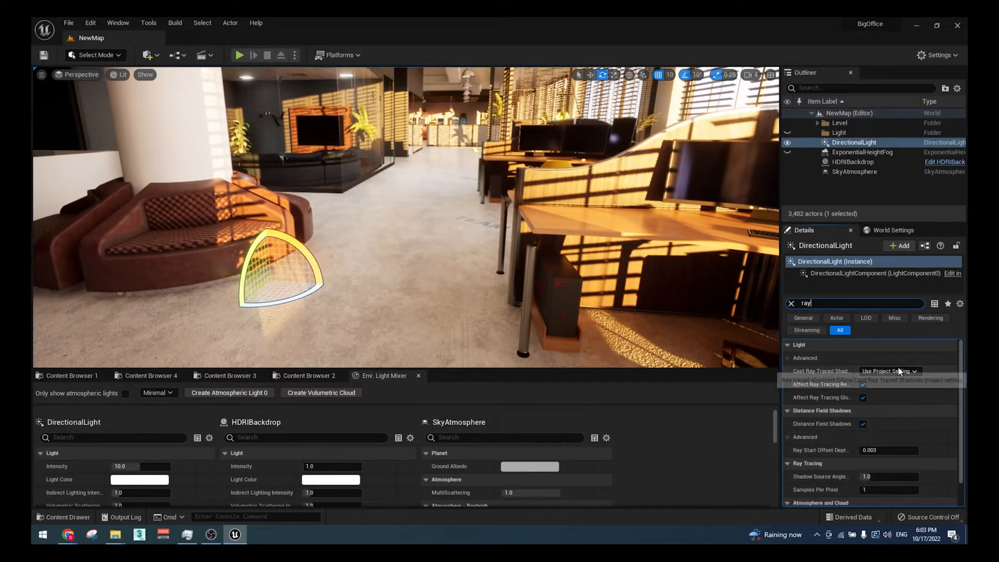
{"action": "left_click", "coordinate": [886, 371]}
{"action": "type", "text": "64"}
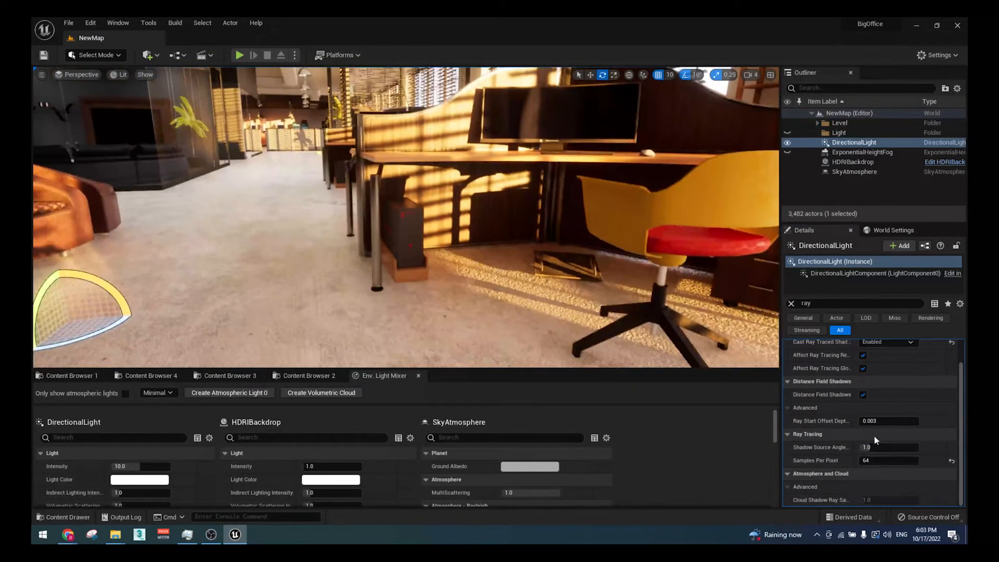
{"action": "left_click", "coordinate": [889, 448]}
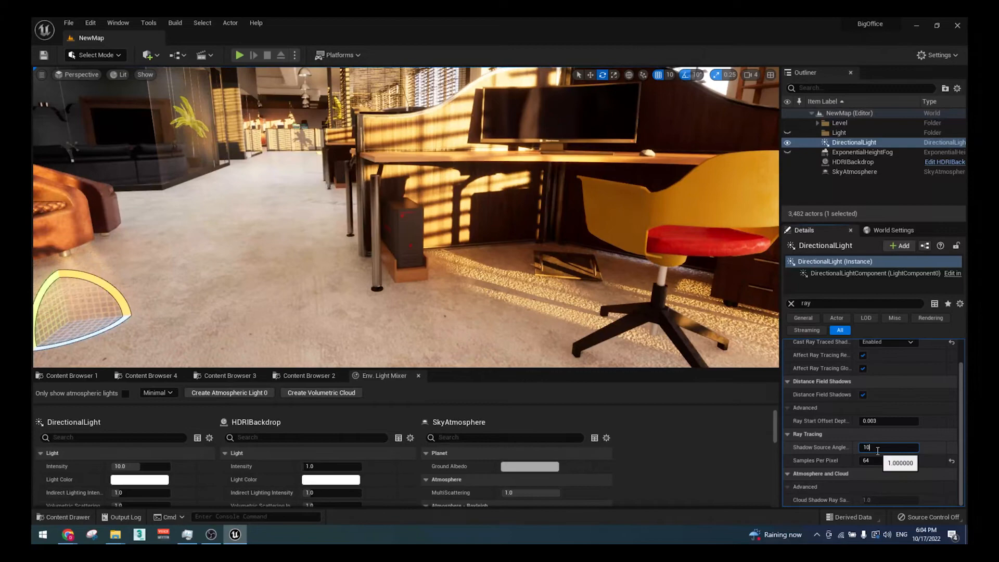
{"action": "key", "text": "F11"}
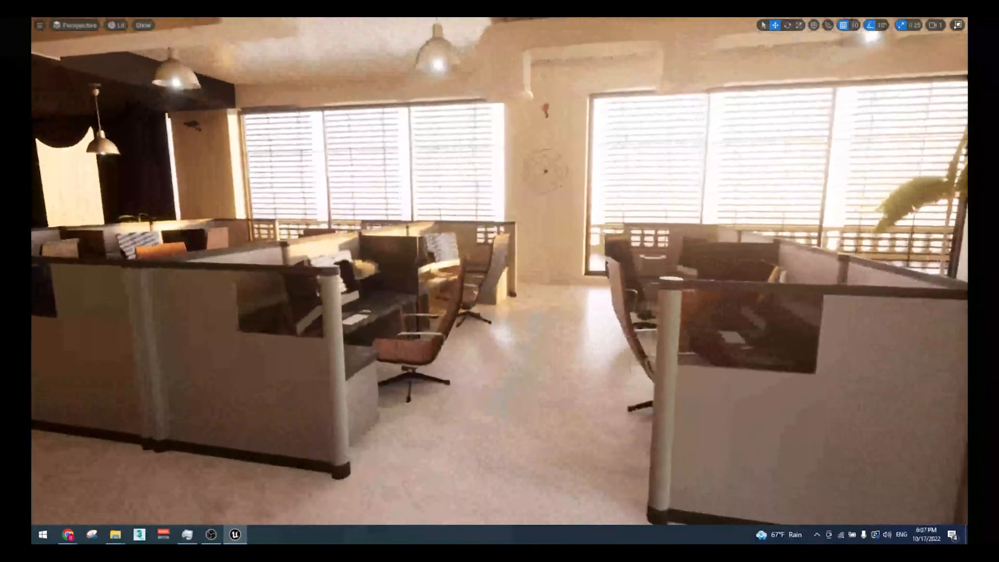
Show the sunlit office cubicle area in a full-screen immersive viewport.
{"action": "left_click", "coordinate": [211, 534]}
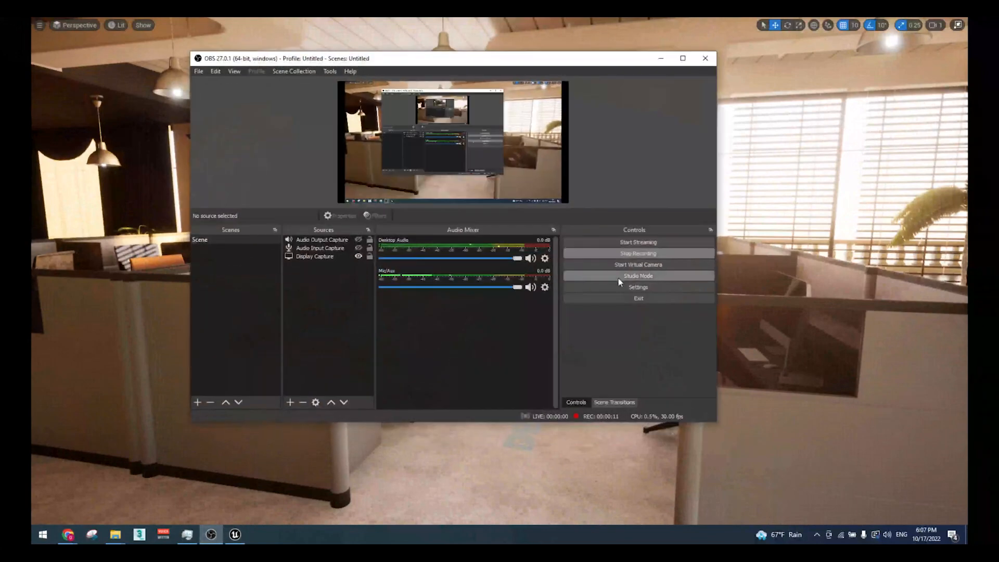